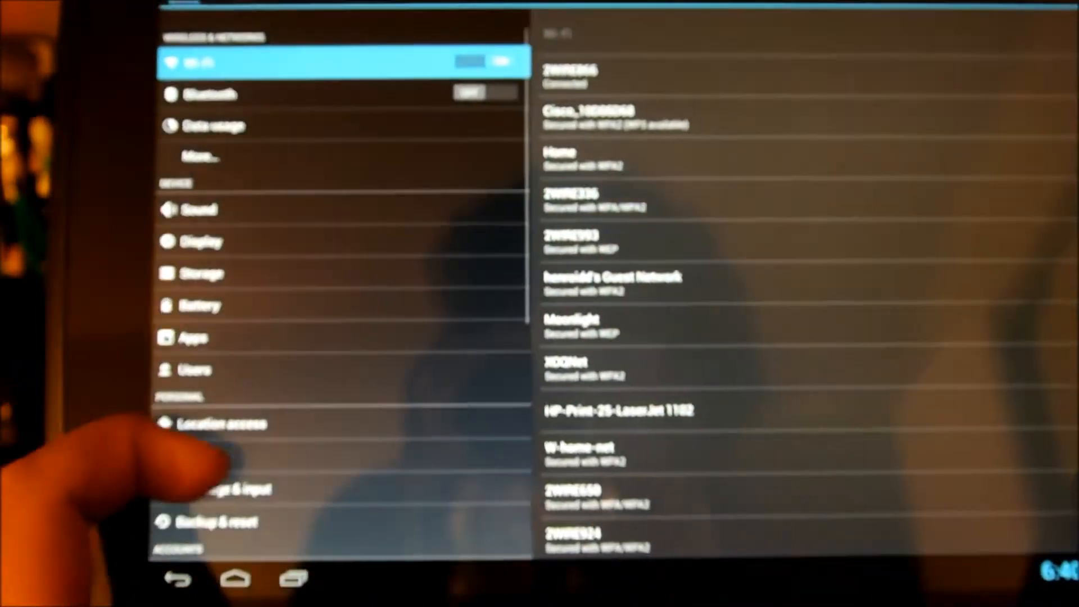
Step: Scroll the Settings list to reach About tablet showing Nexus 10, Android 4.2.1, ParanoidAndroid 2.99.9-PIE
scroll("down", 3)
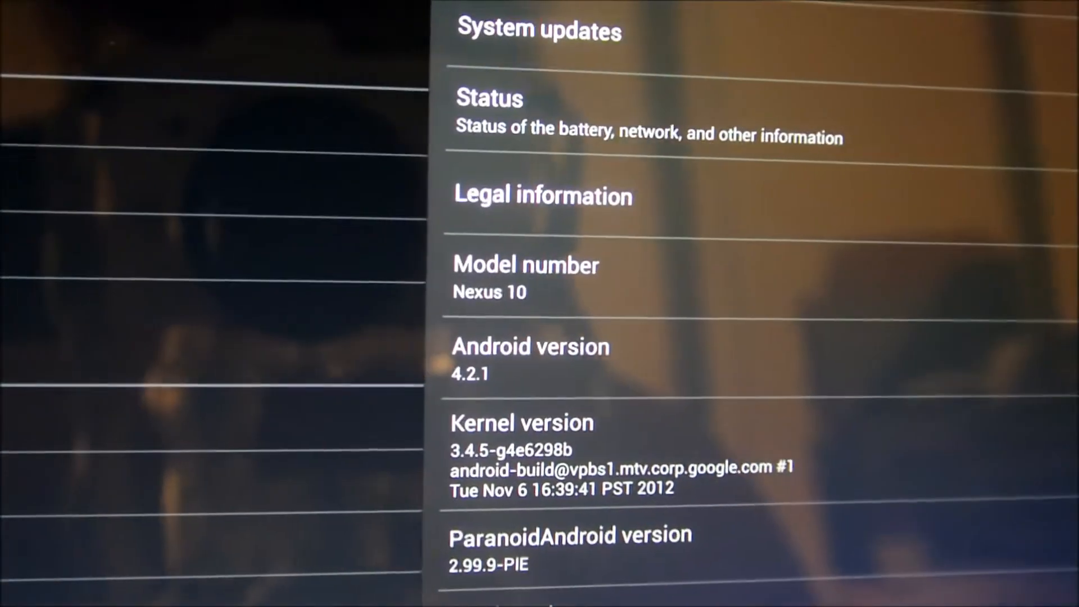
scroll("down", 3)
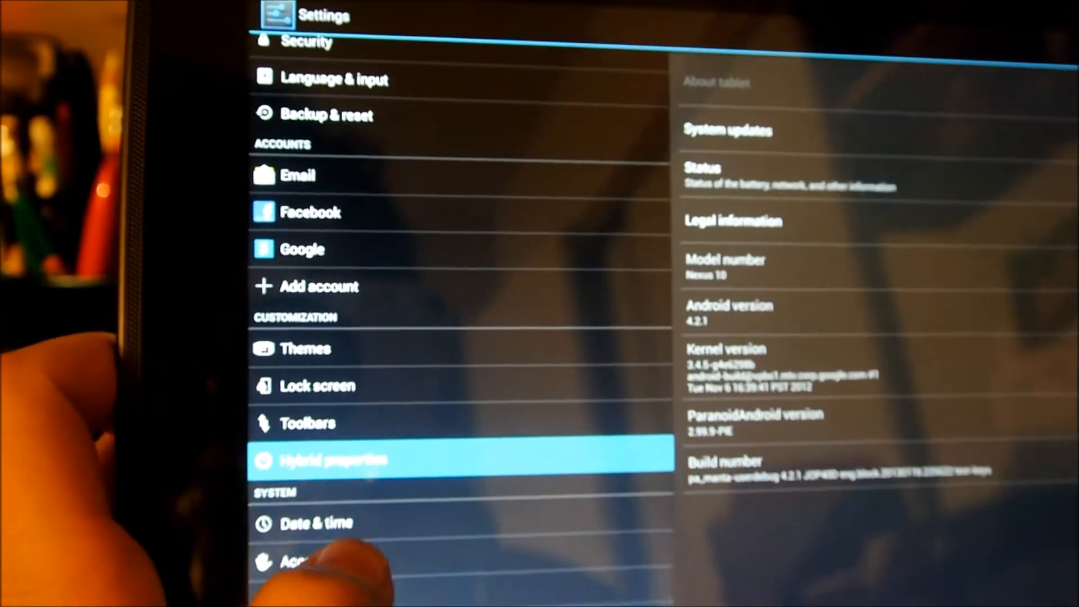
Step: Apply the Tablet UI (Small) preset from Hybrid properties and land on the reloaded home screen
left_click(334, 459)
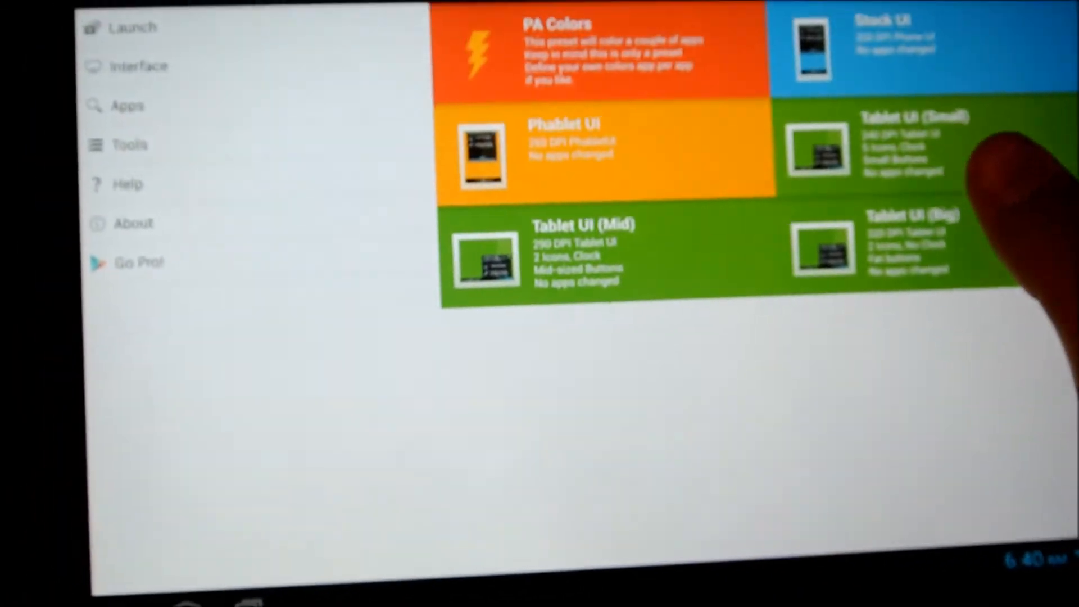
left_click(894, 145)
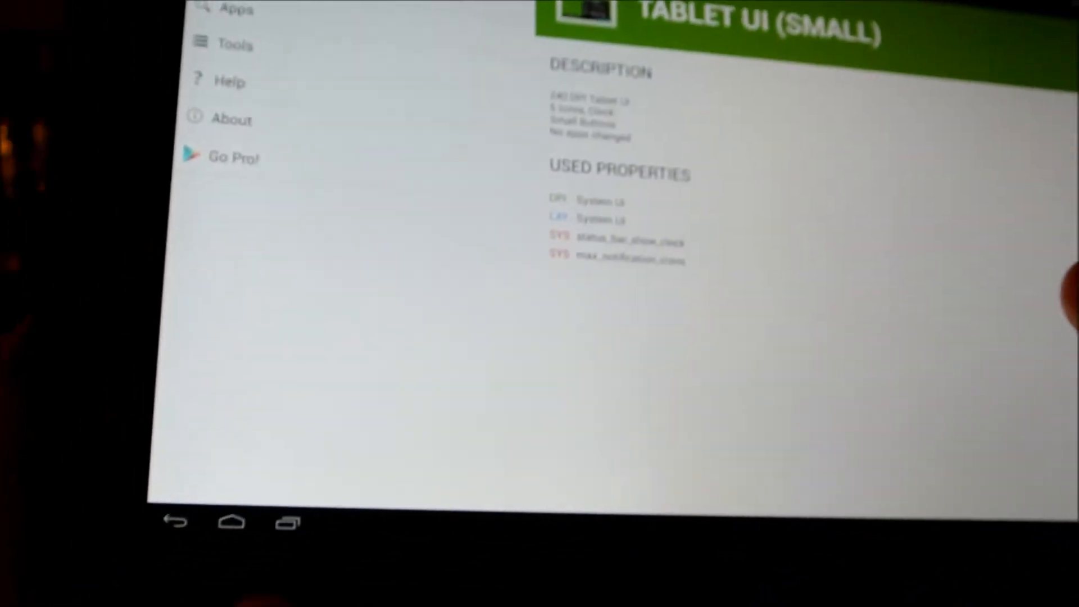
left_click(230, 522)
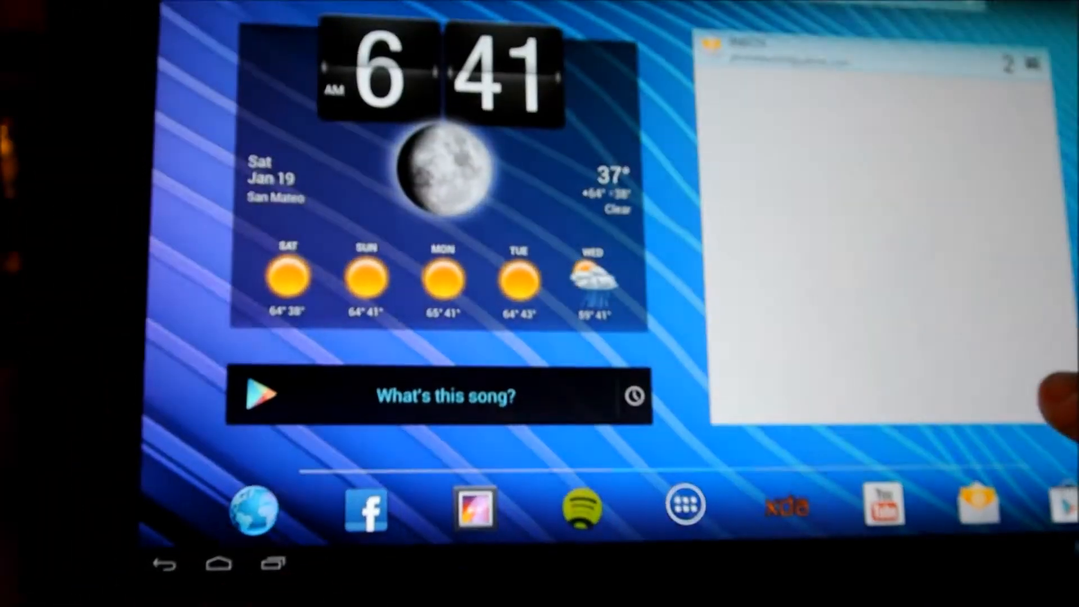